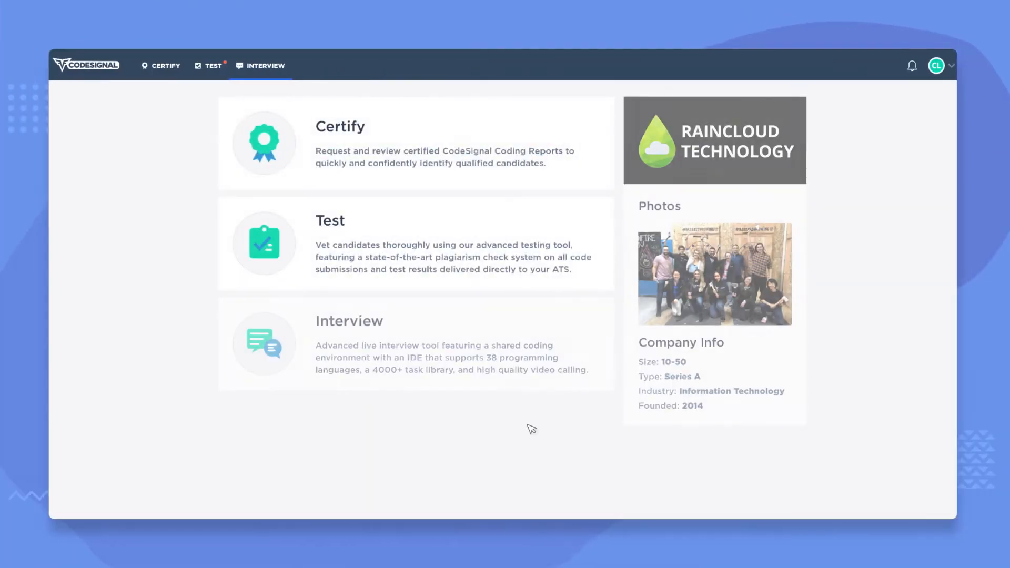
{"action": "mouse_move", "coordinate": [442, 333]}
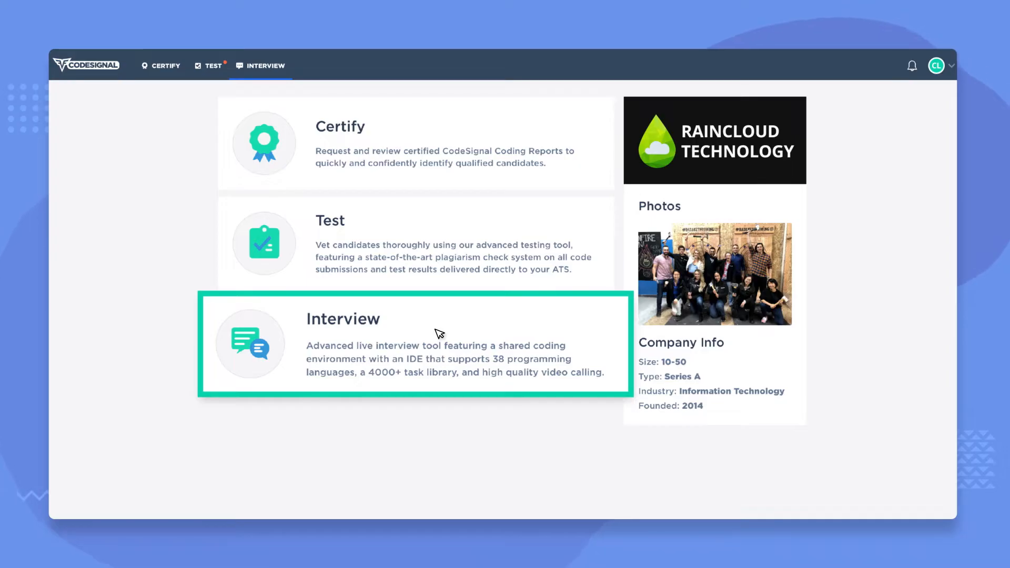
Open the Interview card to see pending interviews listed by candidate and job
{"action": "left_click", "coordinate": [412, 345]}
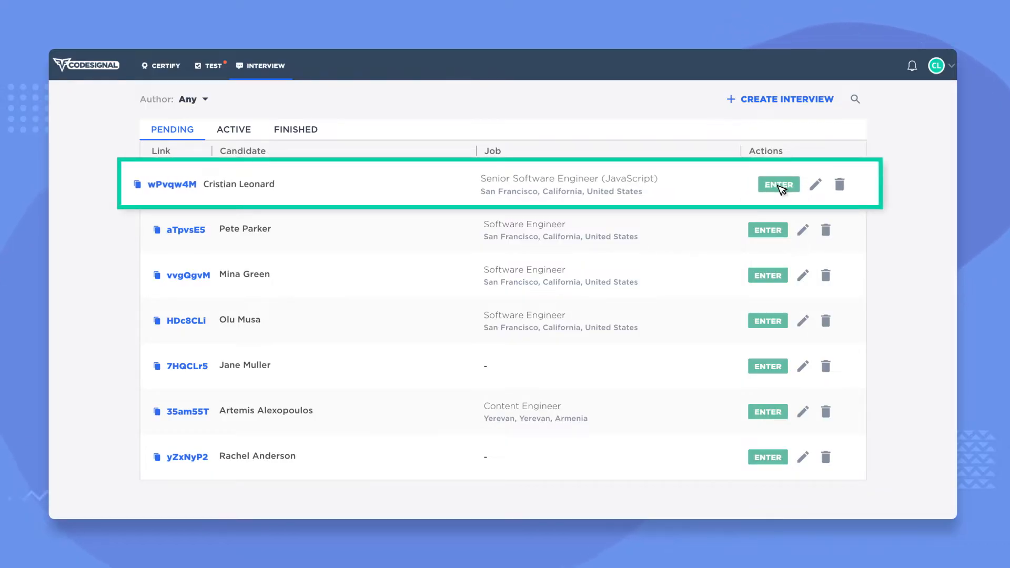
Enter pending interview wPvqw4M for the Senior Software Engineer (JavaScript) job
{"action": "left_click", "coordinate": [779, 184]}
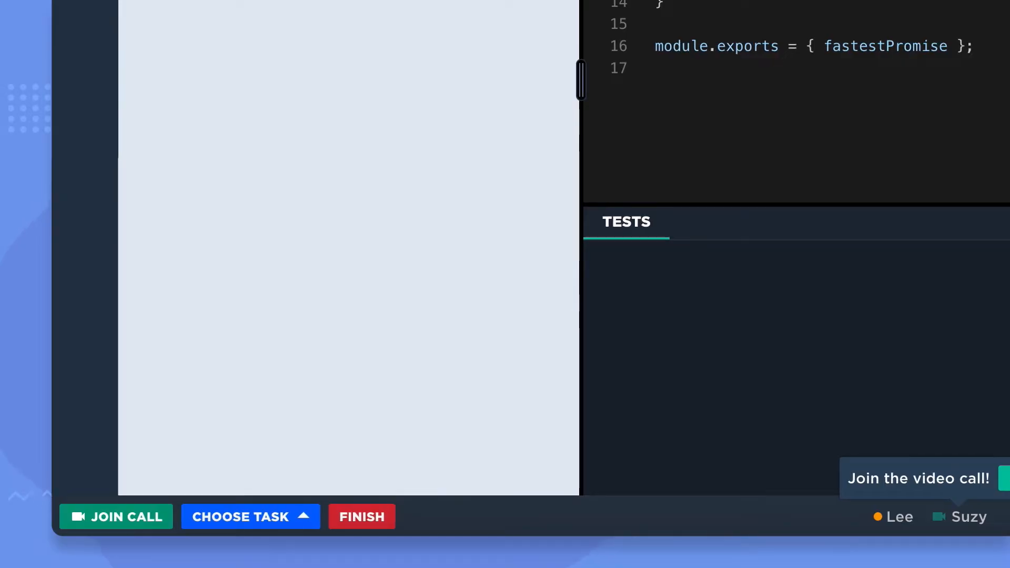
Focus the shared editor showing the fastestPromise.js JavaScript starter code
{"action": "left_click", "coordinate": [116, 516]}
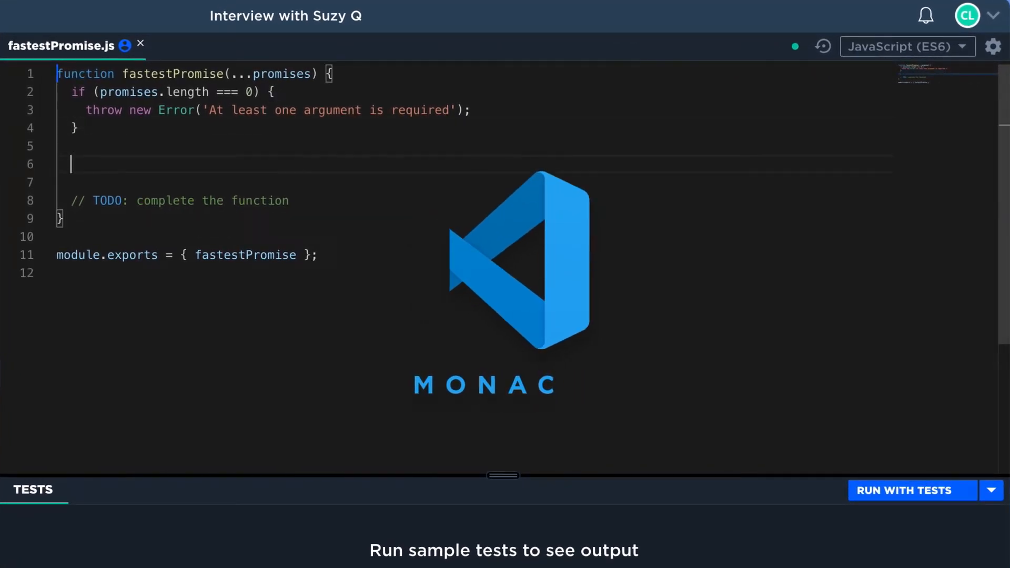
Type 'promises.' into the shared code editor
{"action": "type", "text": "promises."}
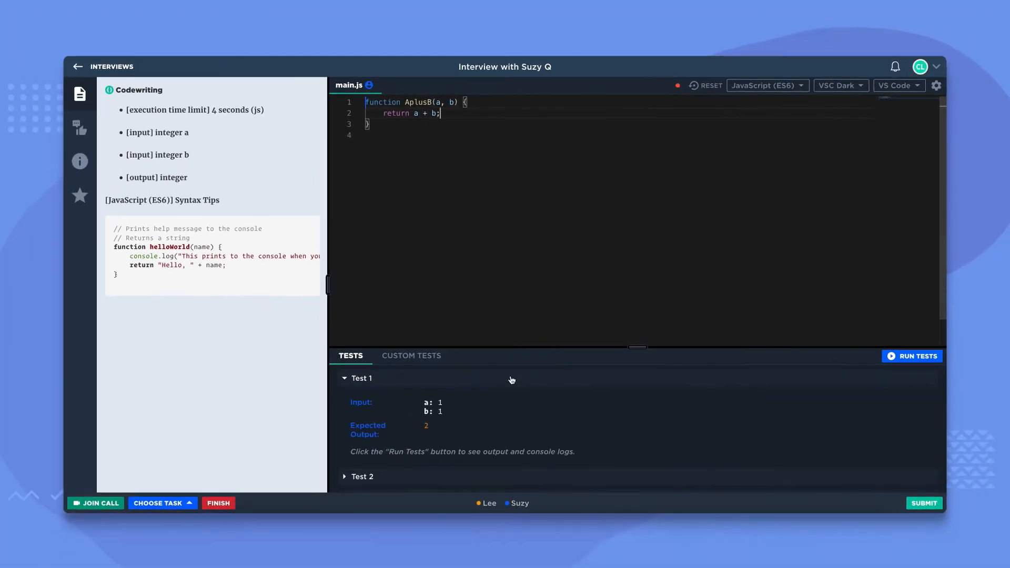
Run the AplusB sample tests, then show the book-list index.html task with live preview
{"action": "left_click", "coordinate": [912, 356]}
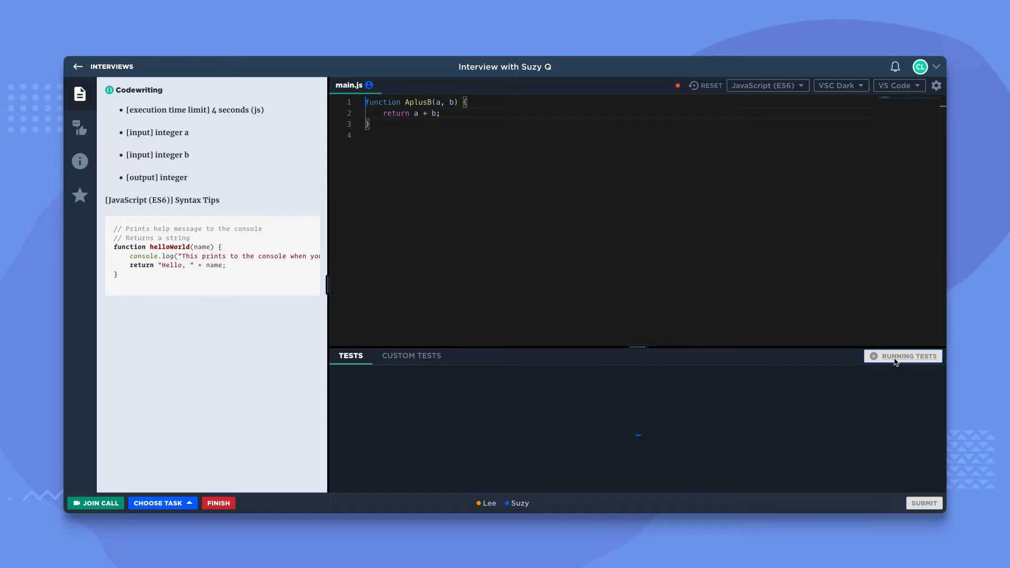
{"action": "left_click", "coordinate": [903, 356]}
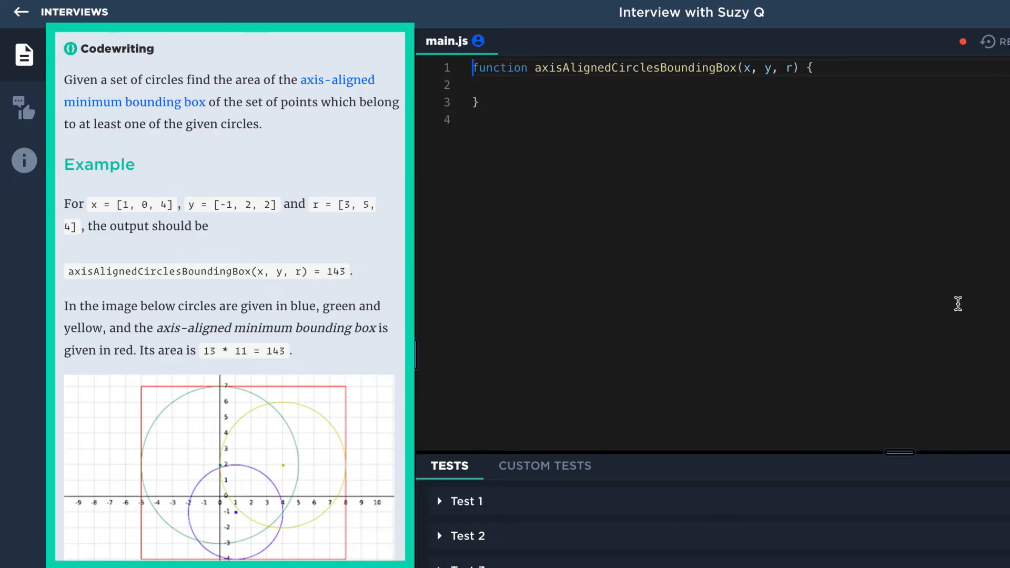
{"action": "left_click", "coordinate": [741, 41]}
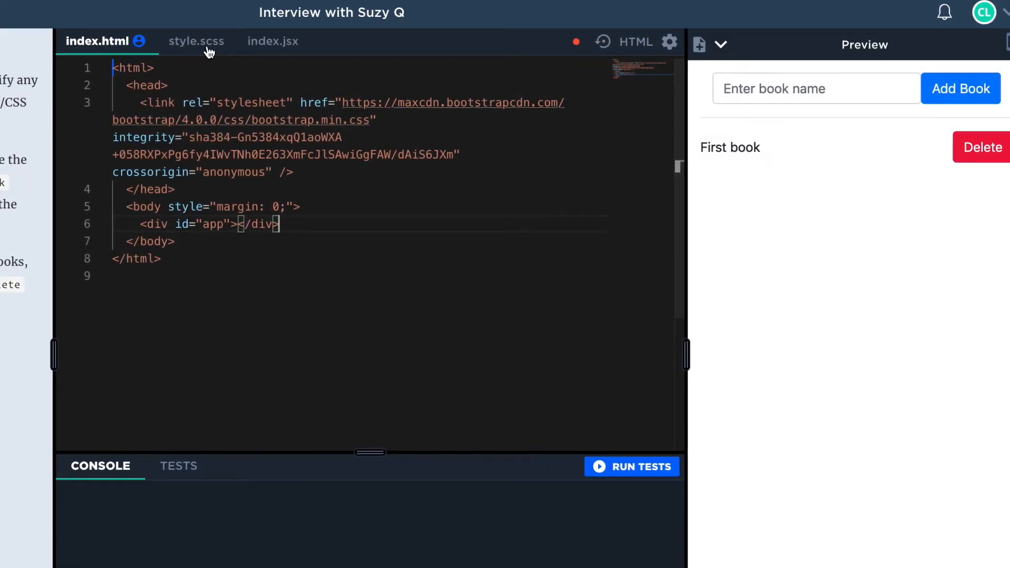
Switch to style.scss and scroll through the task's files
{"action": "left_click", "coordinate": [196, 41]}
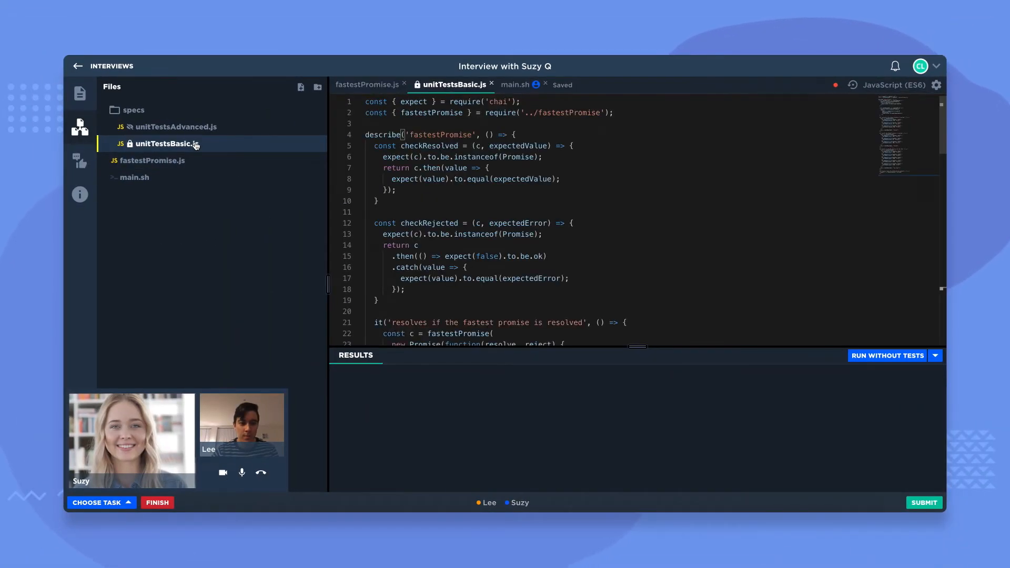
{"action": "scroll", "scroll_direction": "down", "scroll_amount": 3}
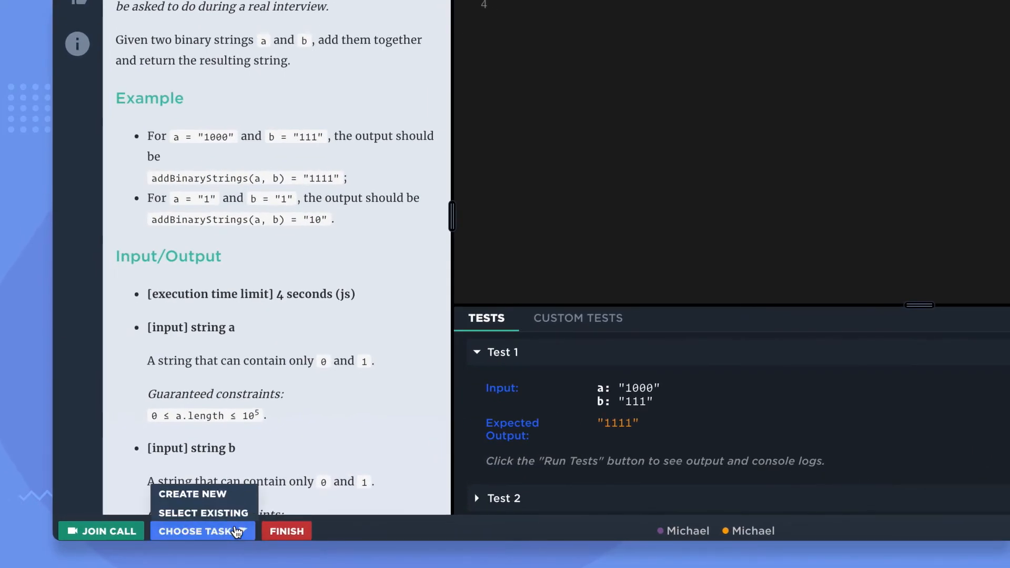
Pick javaCalculator from the existing task library and confirm loading it
{"action": "left_click", "coordinate": [204, 513]}
{"action": "type", "text": "javacal"}
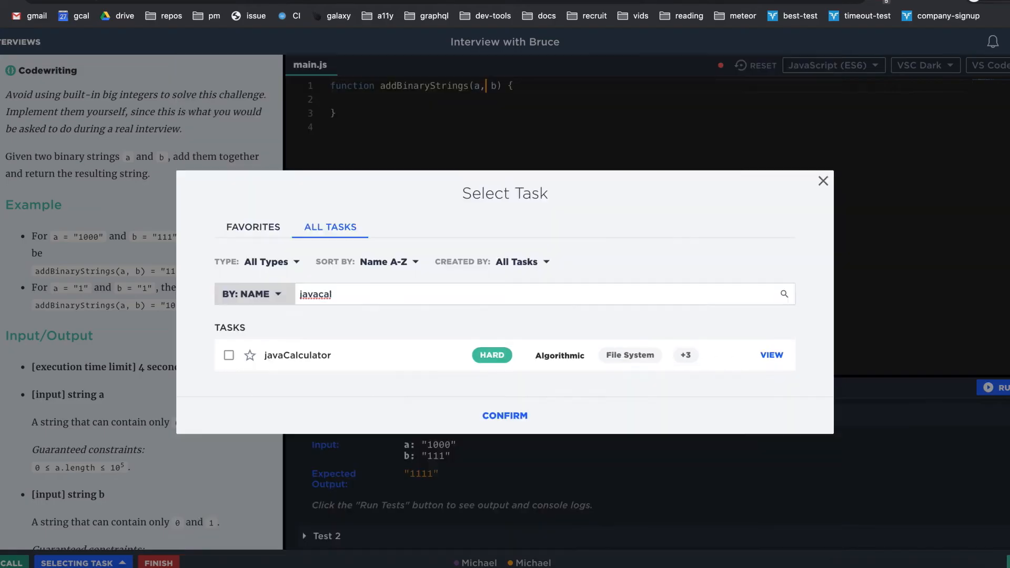
{"action": "left_click", "coordinate": [229, 355]}
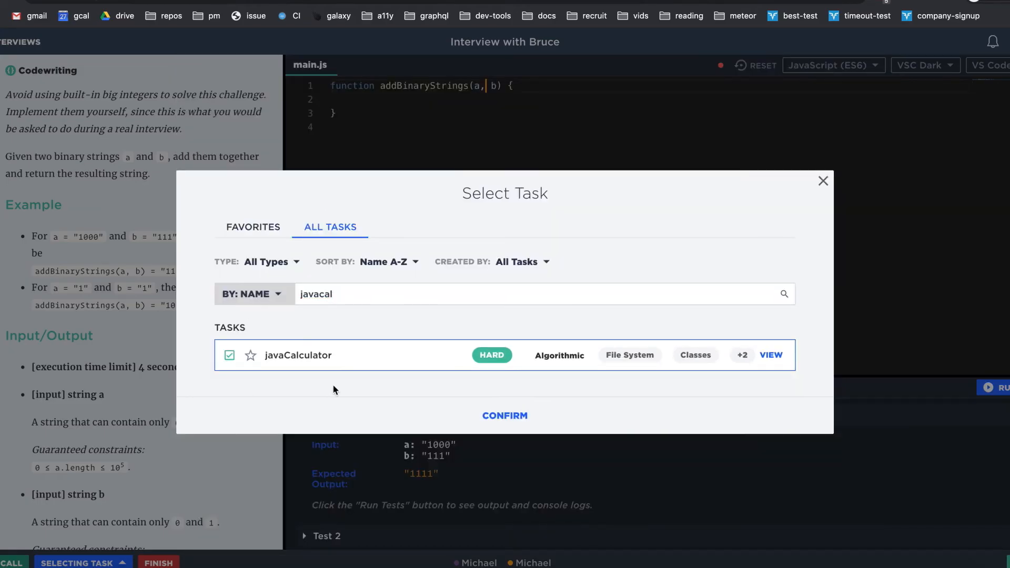
{"action": "left_click", "coordinate": [505, 415]}
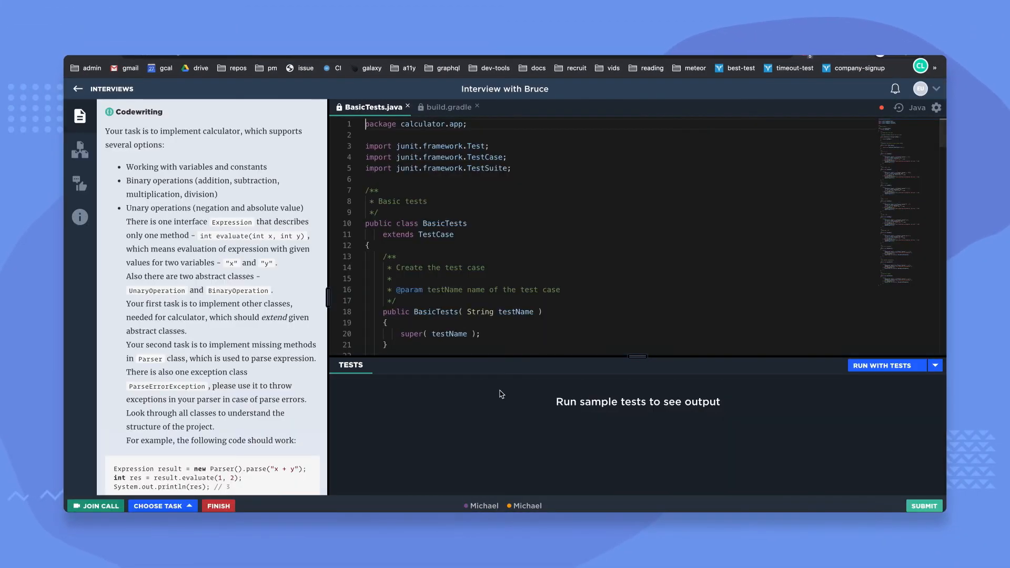